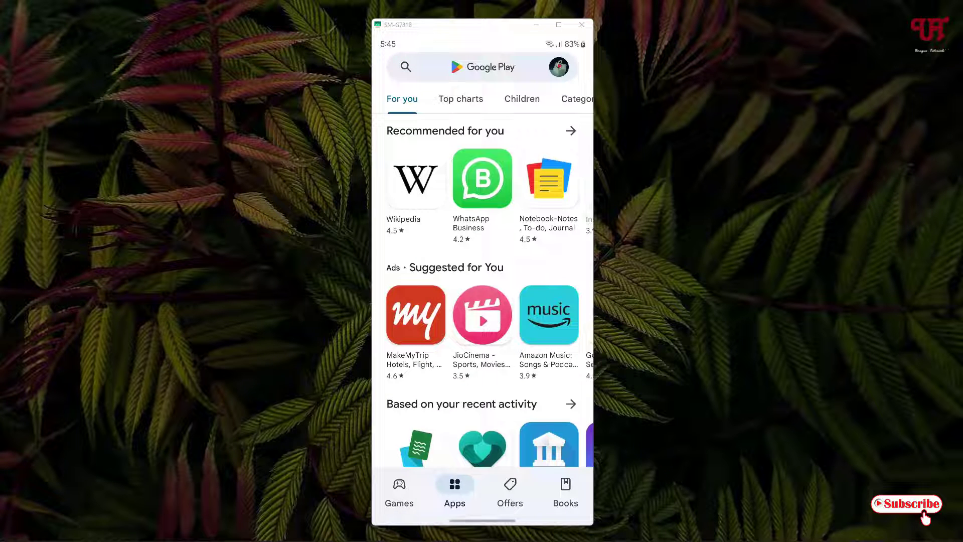
Find Floating Camera in Play Store, install it with permissions accepted, and launch it
left_click(482, 68)
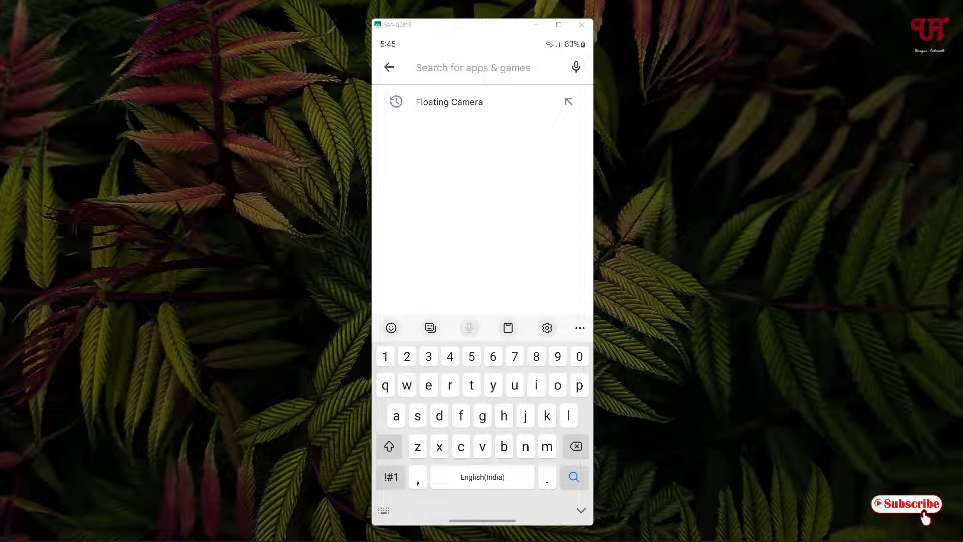
left_click(449, 102)
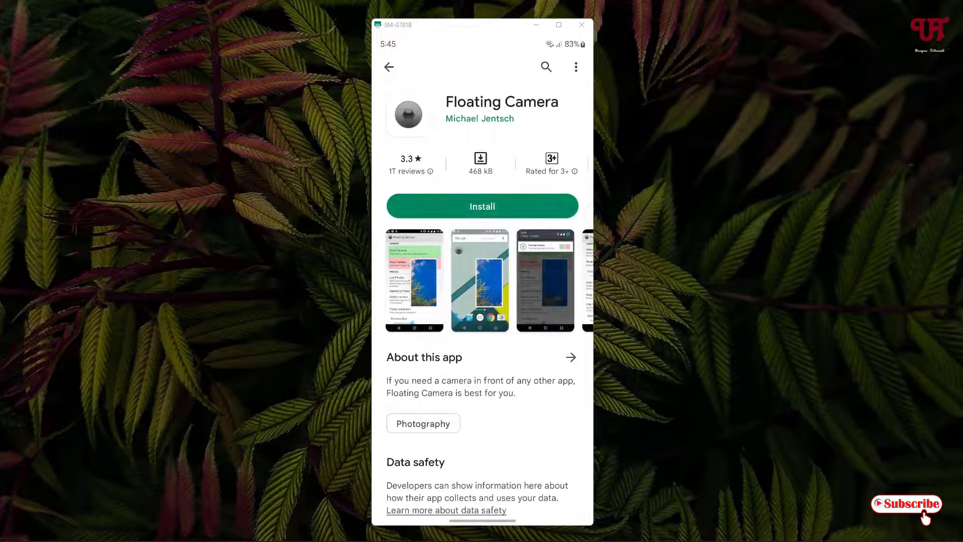
left_click(482, 206)
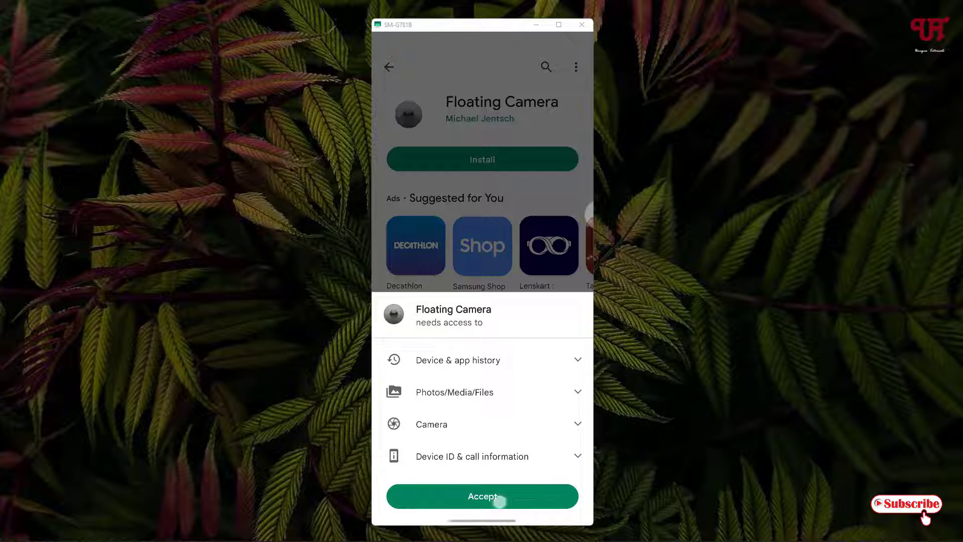
left_click(482, 496)
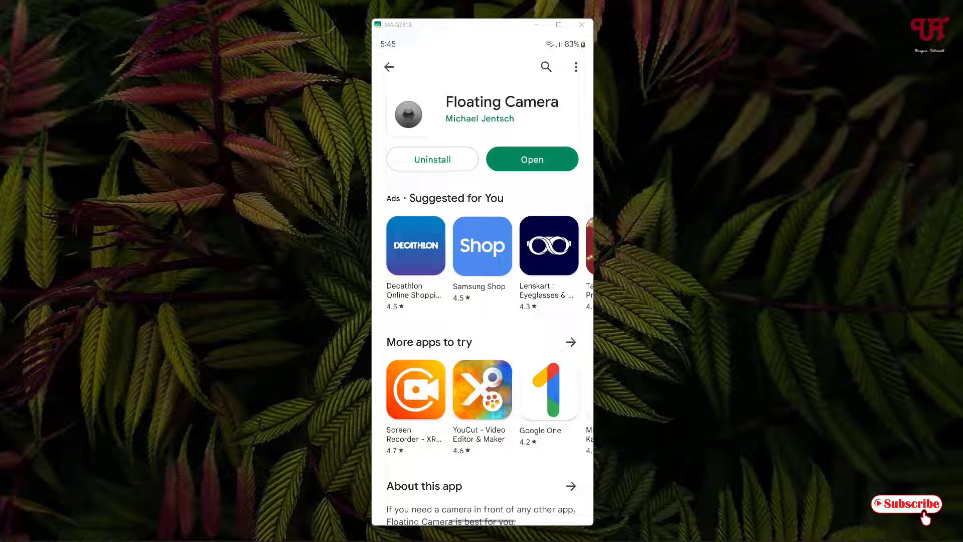
left_click(532, 158)
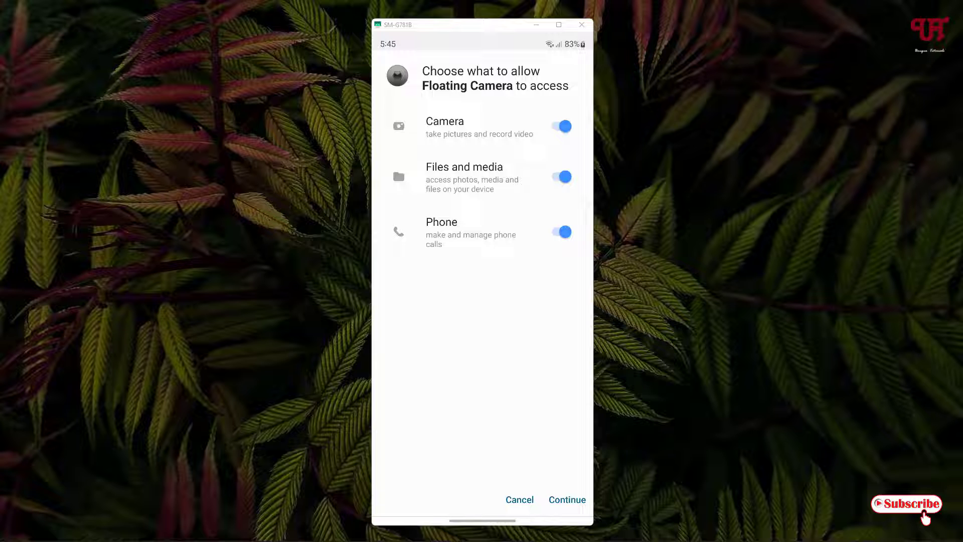
Grant camera, files and phone access, dismiss the old-Android warning, and reach Camera Settings
left_click(566, 499)
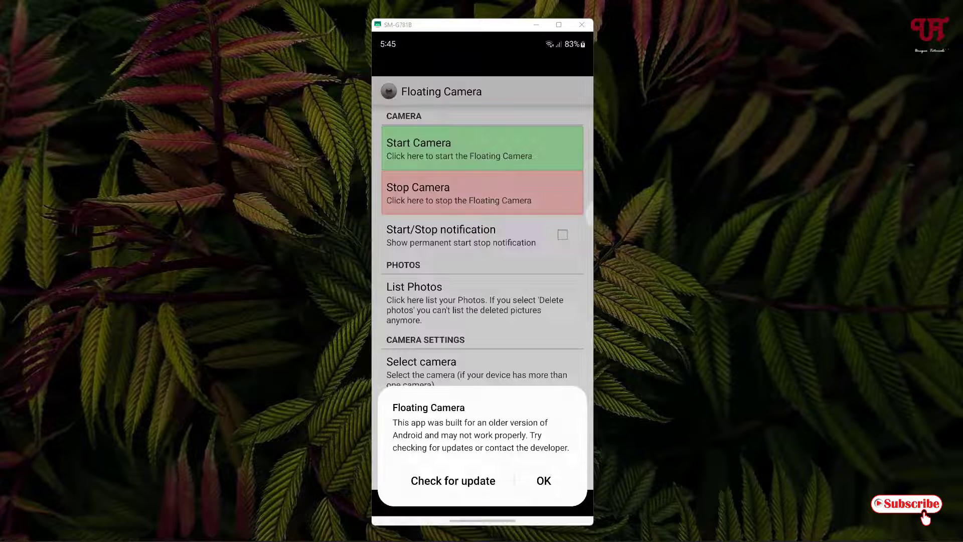
left_click(543, 480)
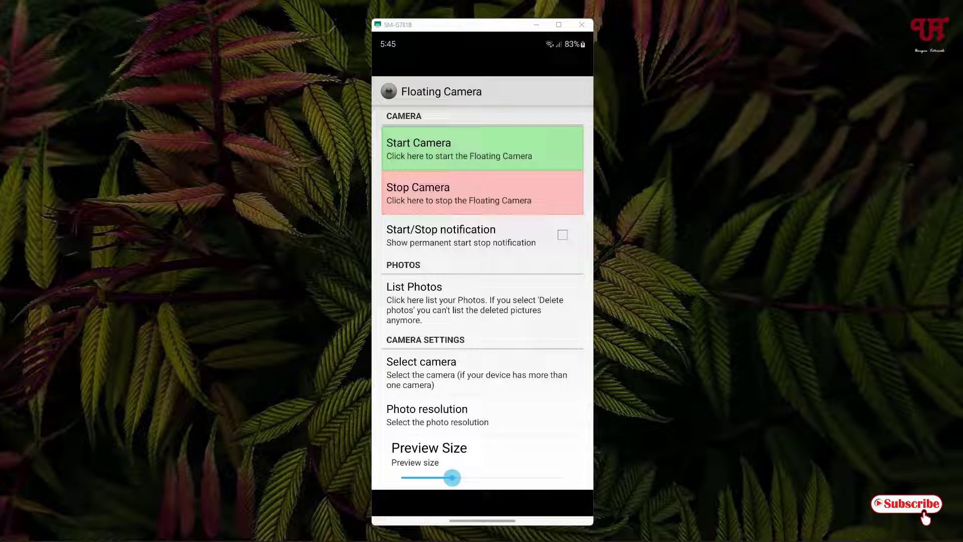
scroll("down", 3)
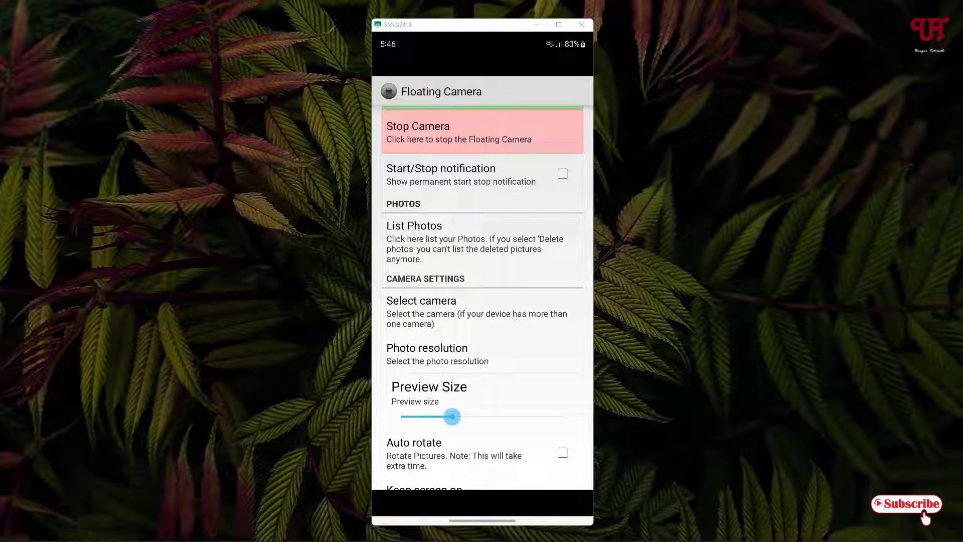
scroll("down", 3)
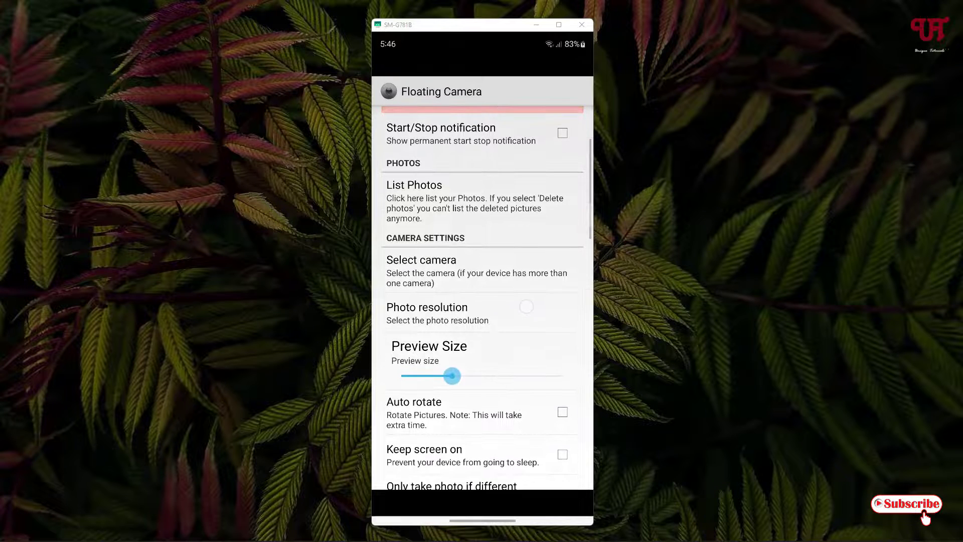
Choose Cam 1 as the capture camera and confirm the selection in the camera list
left_click(422, 265)
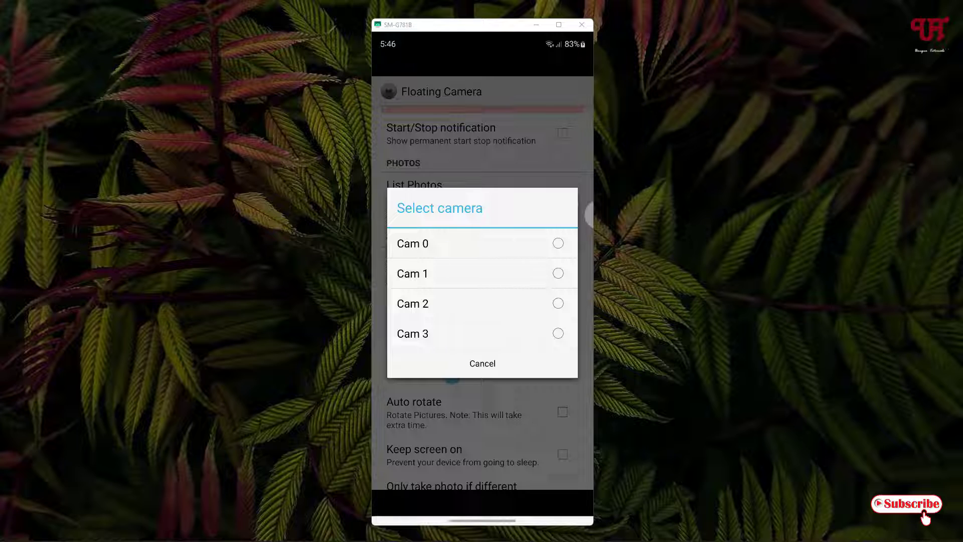
left_click(482, 363)
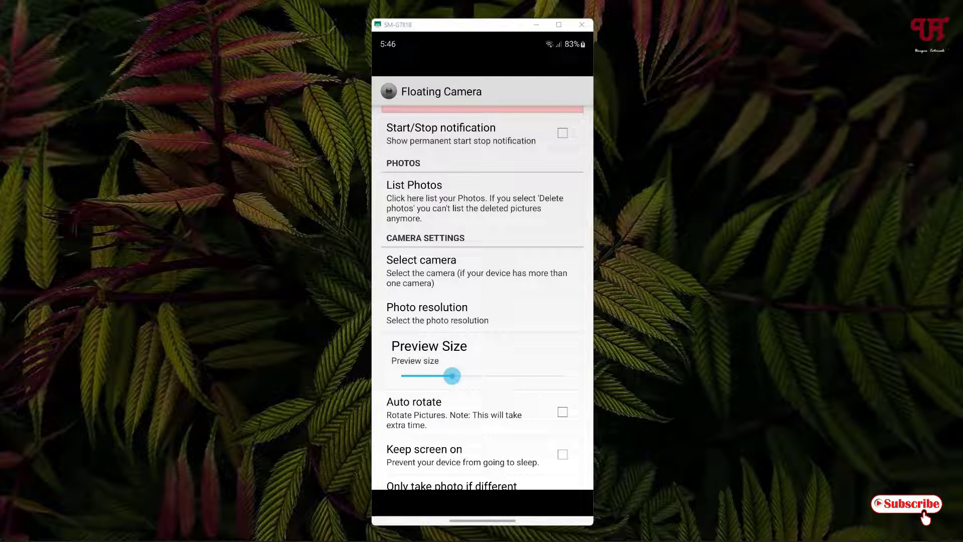
left_click(422, 260)
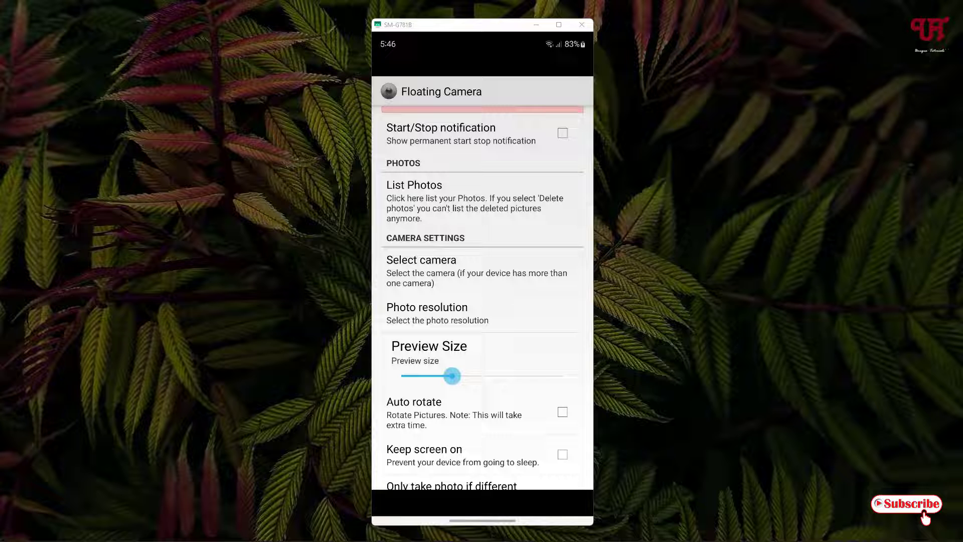
left_click(422, 259)
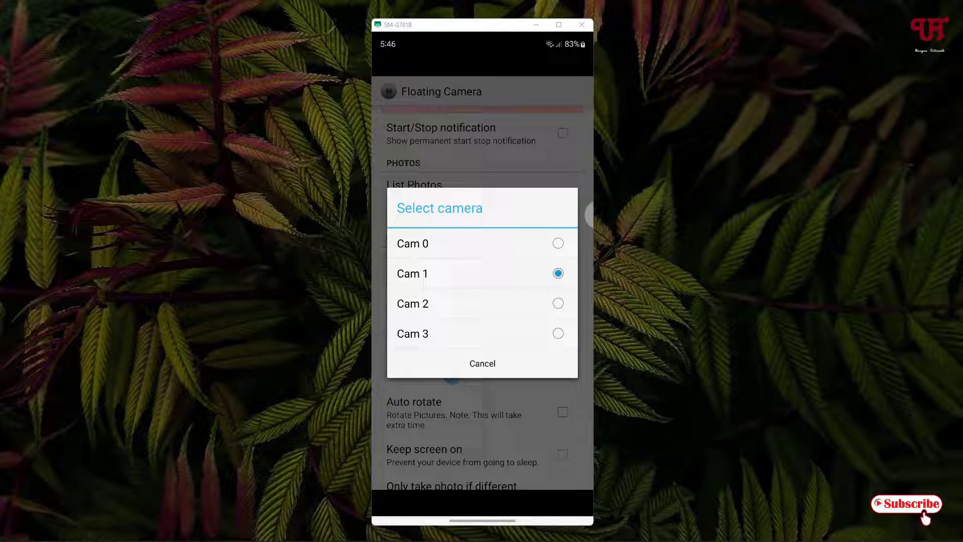
left_click(483, 363)
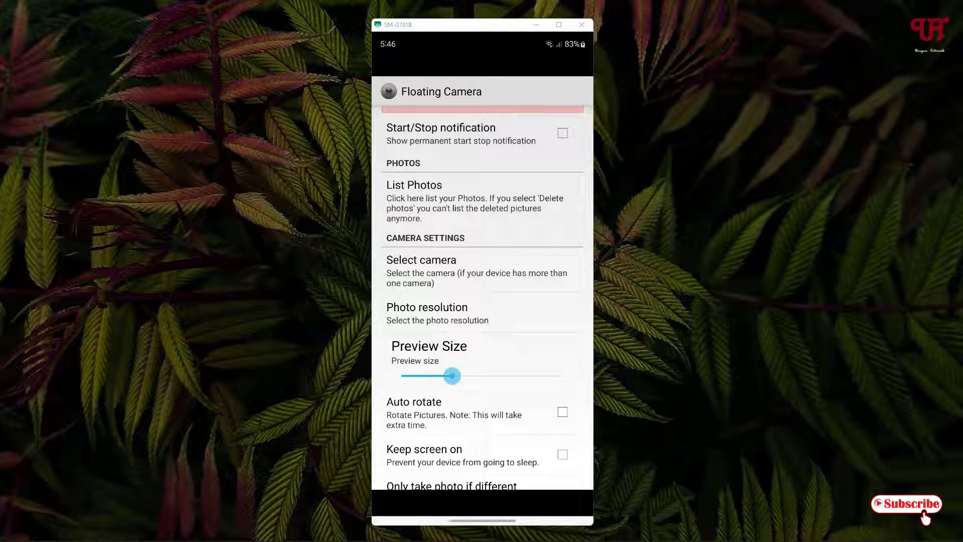
left_click(427, 307)
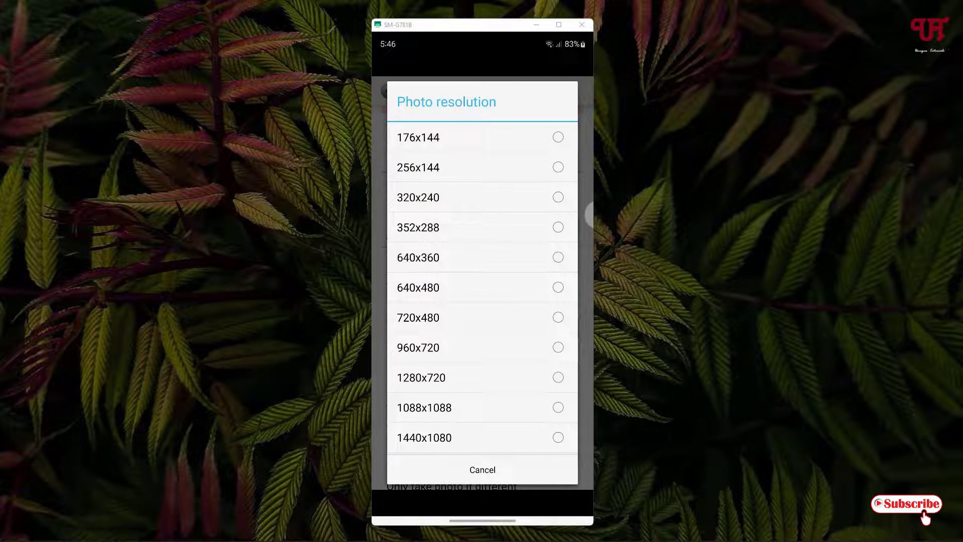
scroll("down", 3)
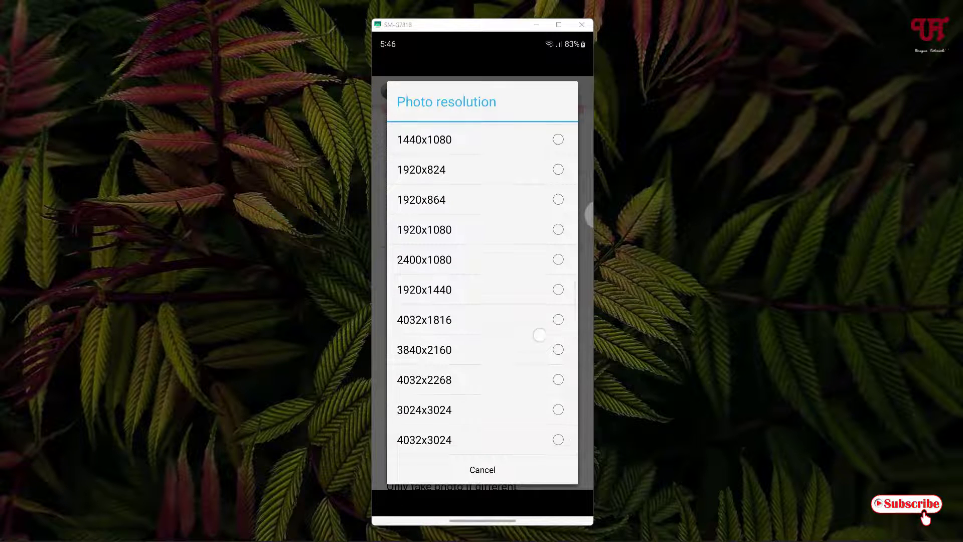
scroll("up", 3)
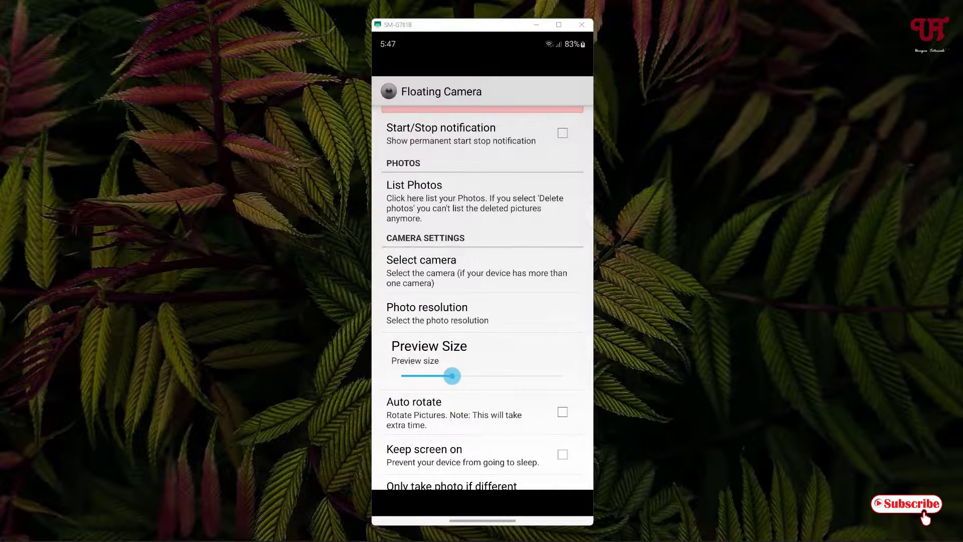
scroll("down", 3)
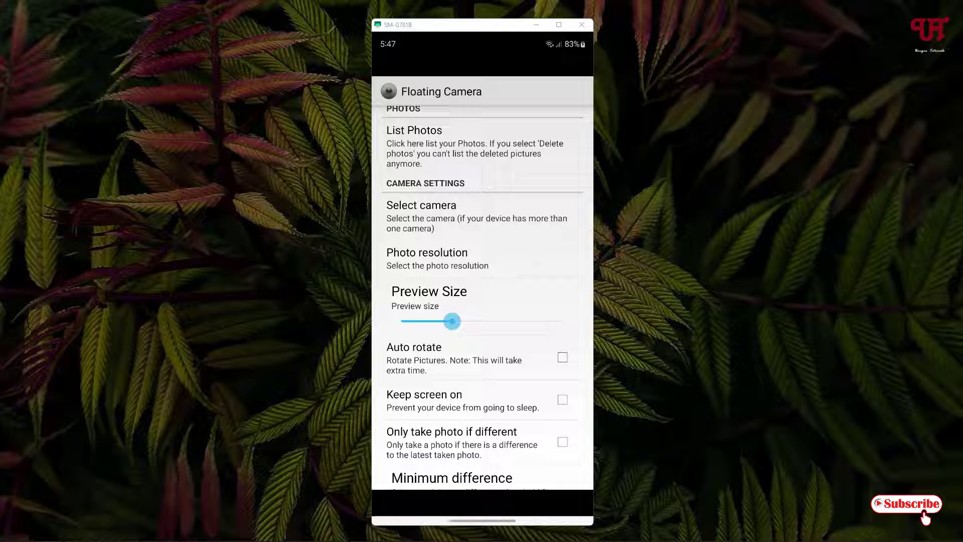
scroll("down", 3)
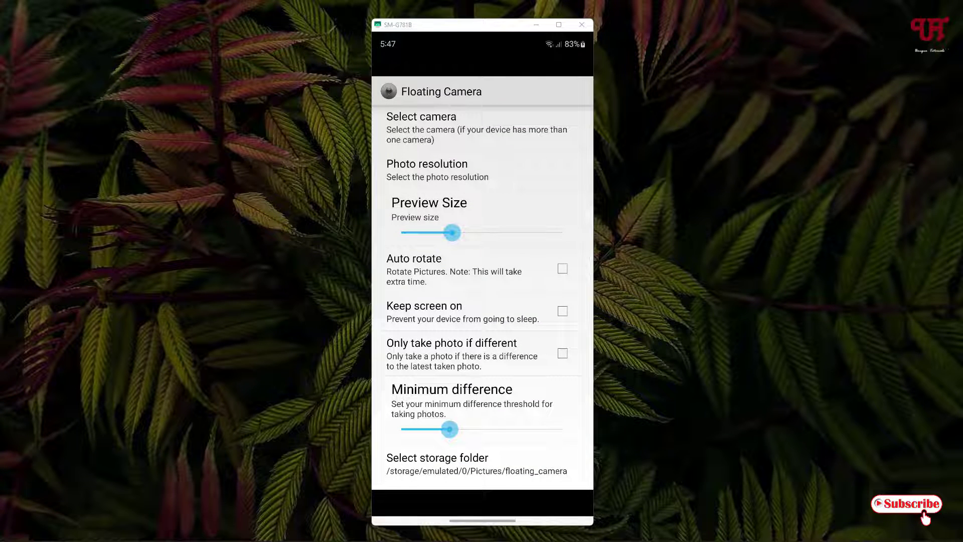
scroll("down", 3)
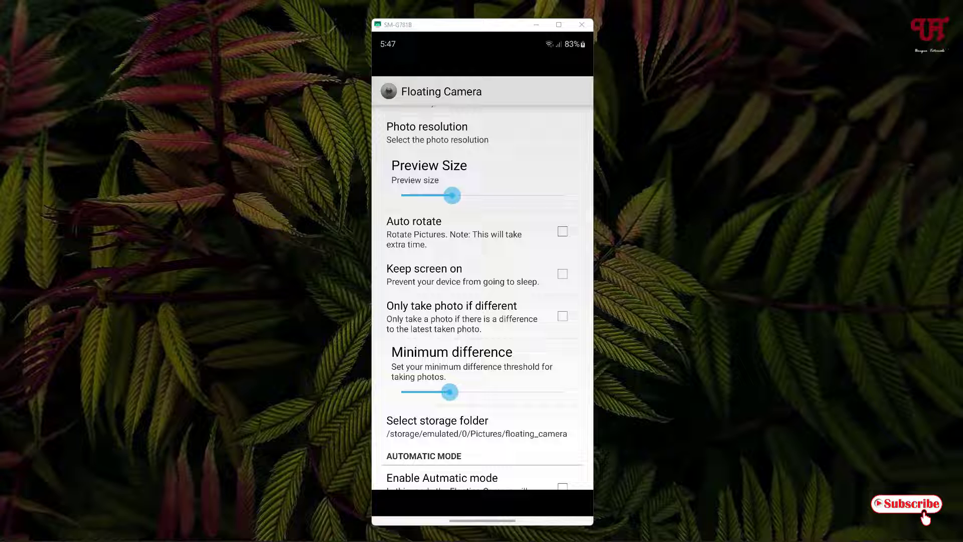
scroll("down", 3)
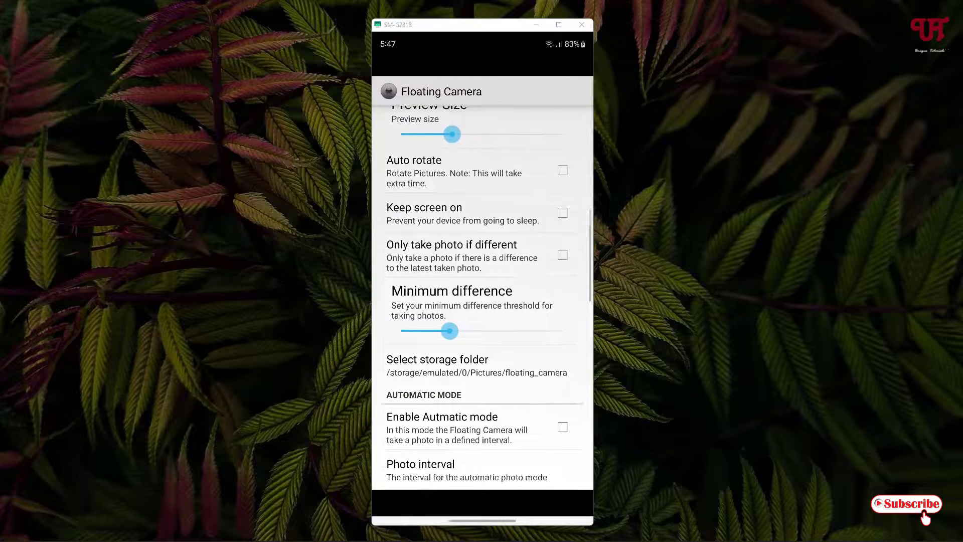
scroll("down", 3)
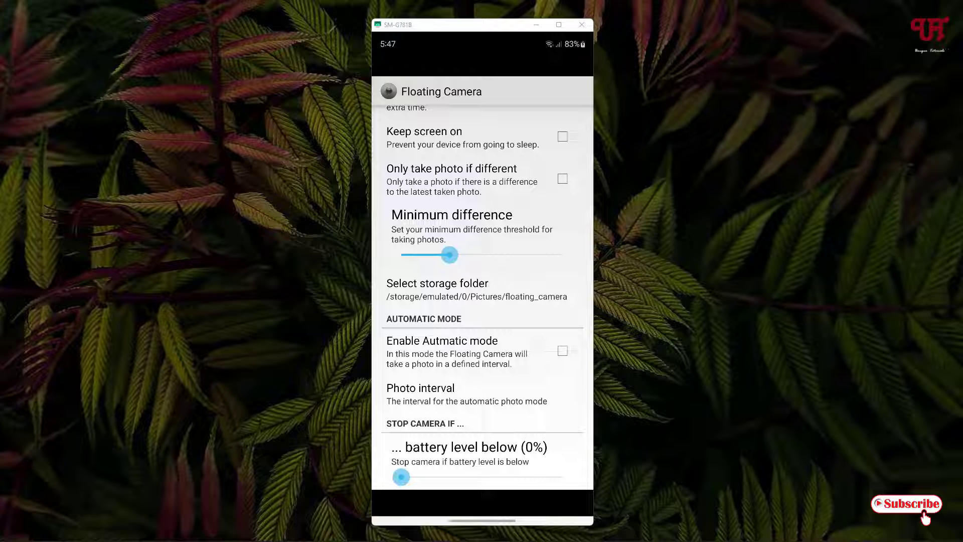
scroll("down", 3)
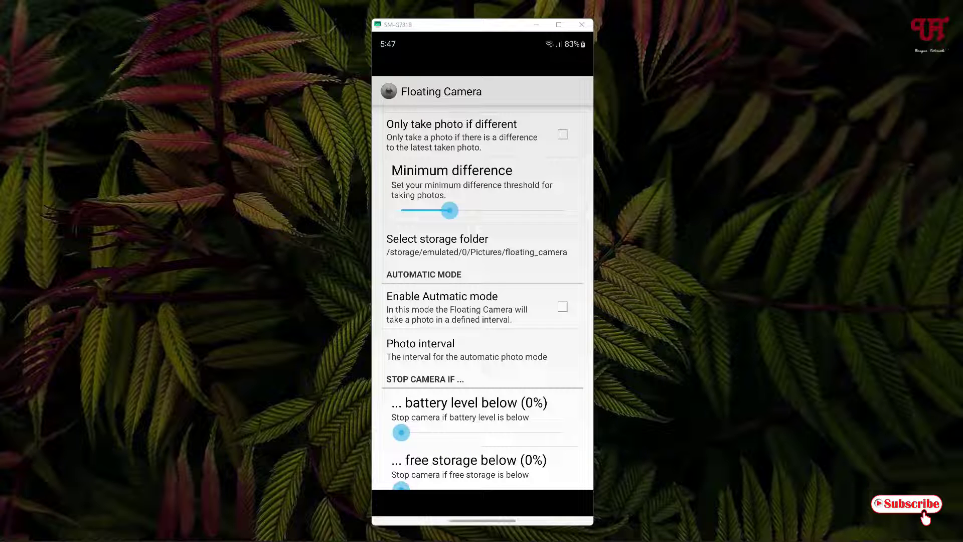
scroll("down", 3)
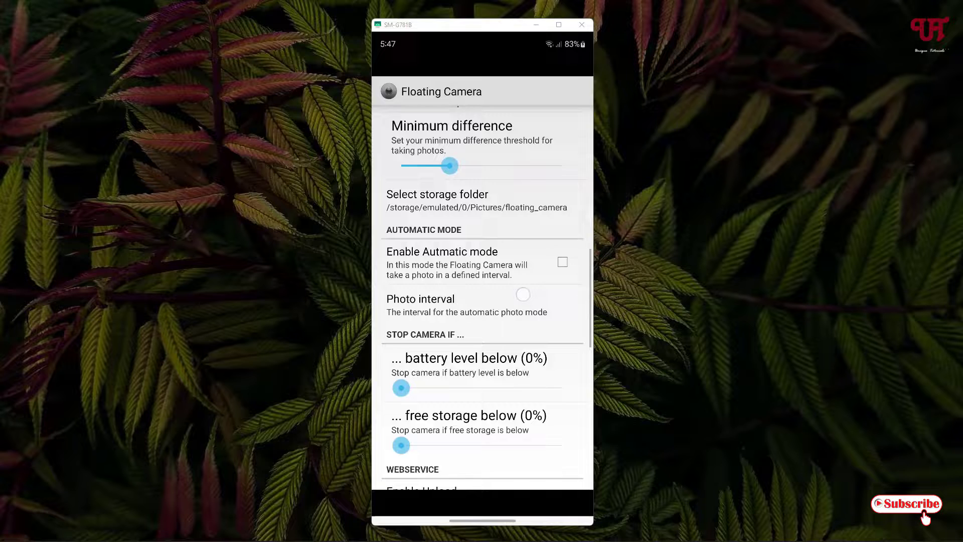
scroll("down", 3)
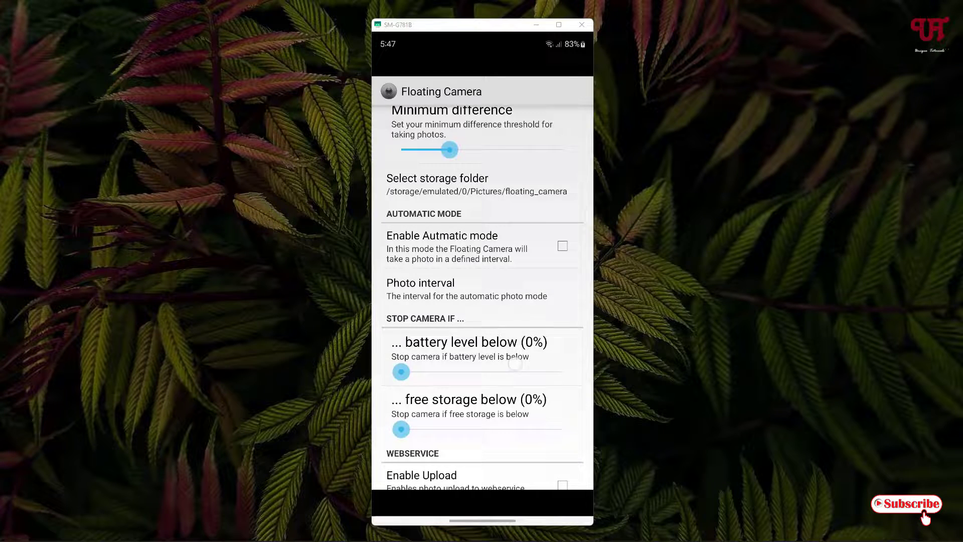
scroll("down", 3)
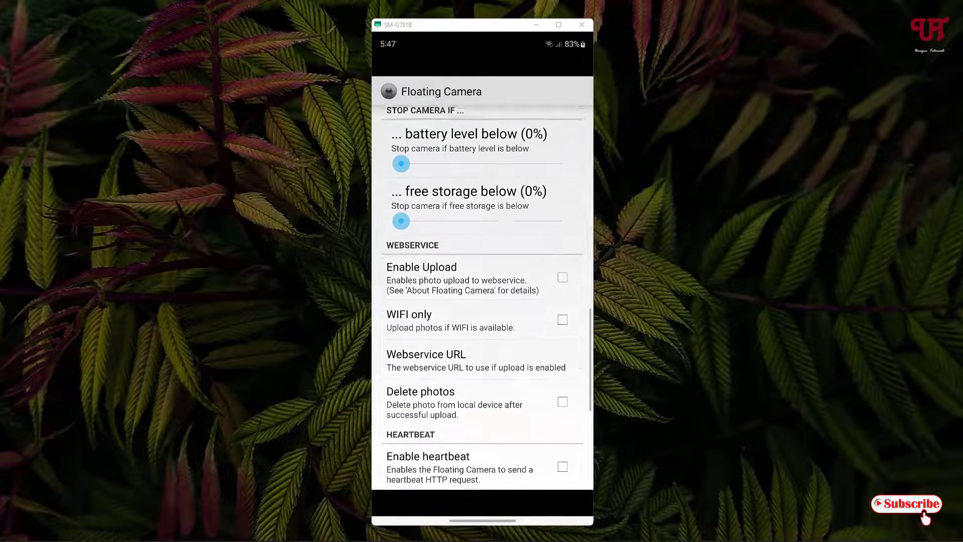
scroll("down", 3)
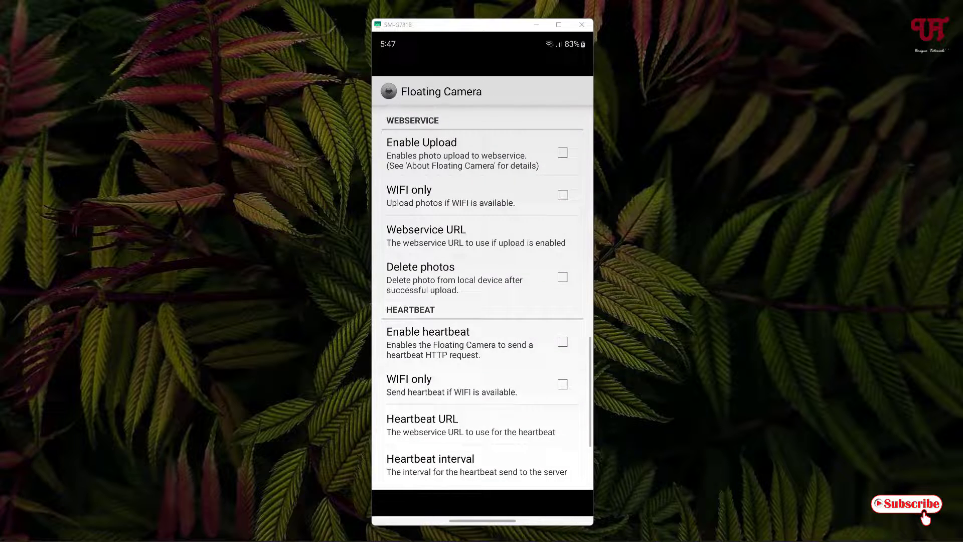
scroll("down", 3)
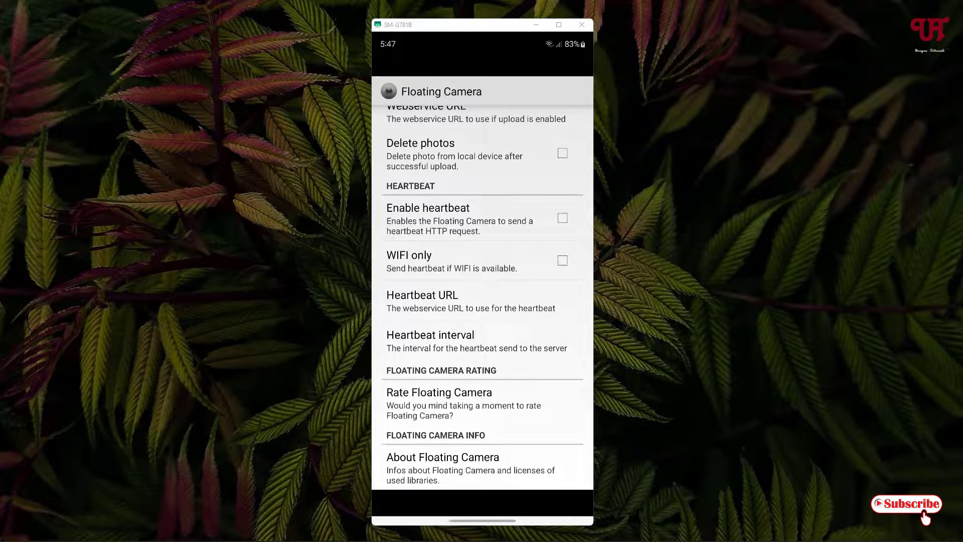
scroll("up", 3)
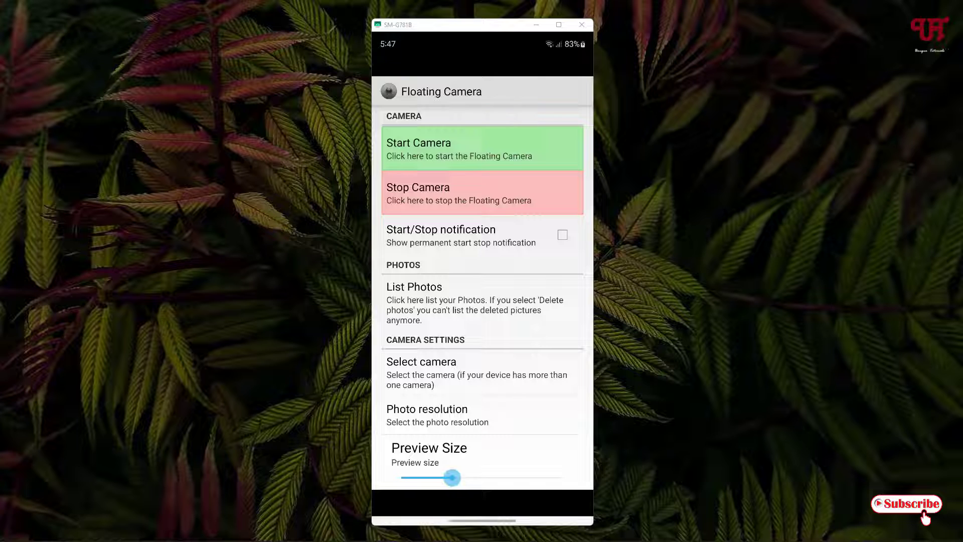
Start the floating camera and return to the phone's home screen
left_click(500, 148)
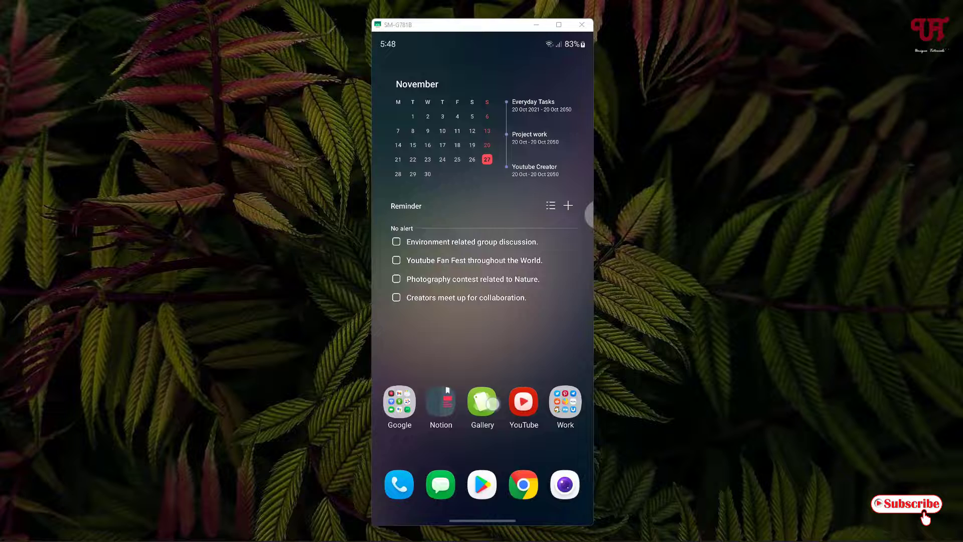
left_click(483, 401)
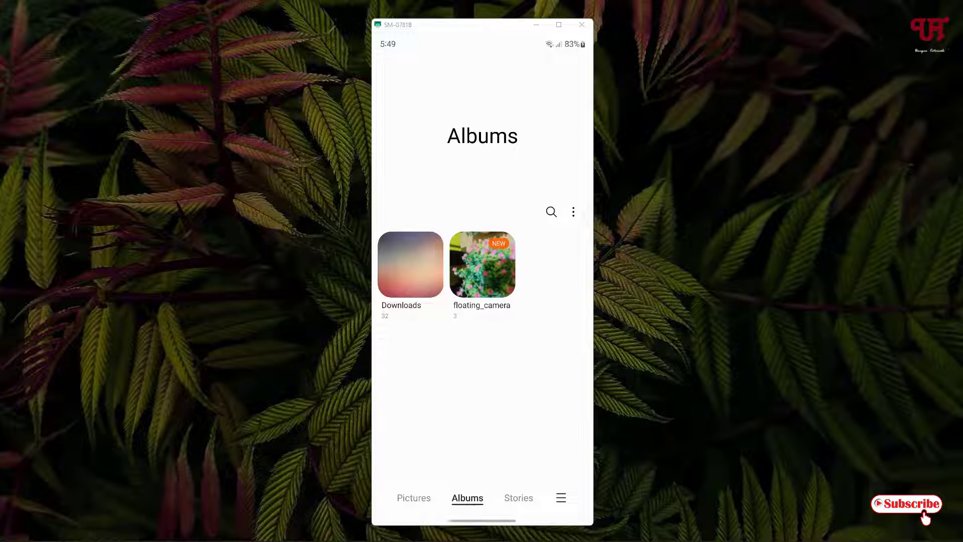
left_click(483, 264)
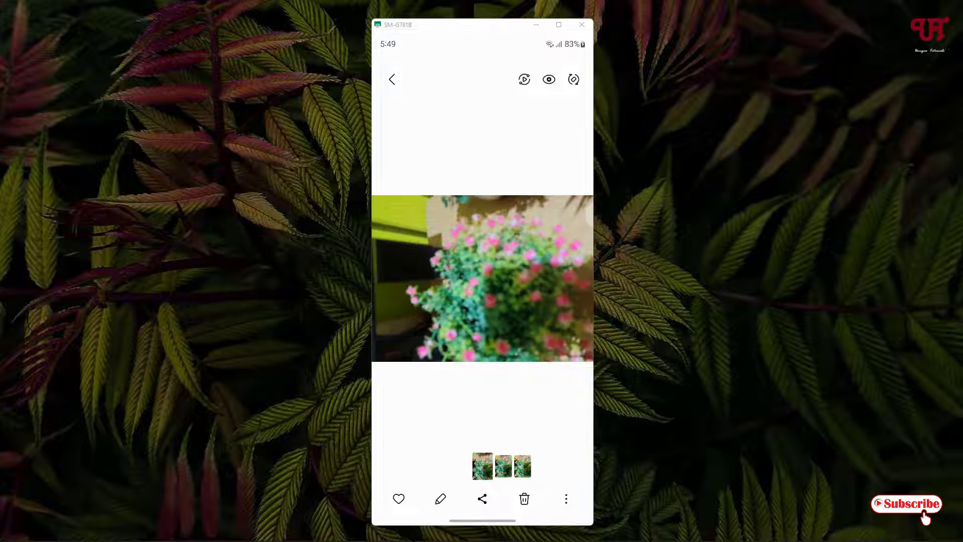
left_click(392, 79)
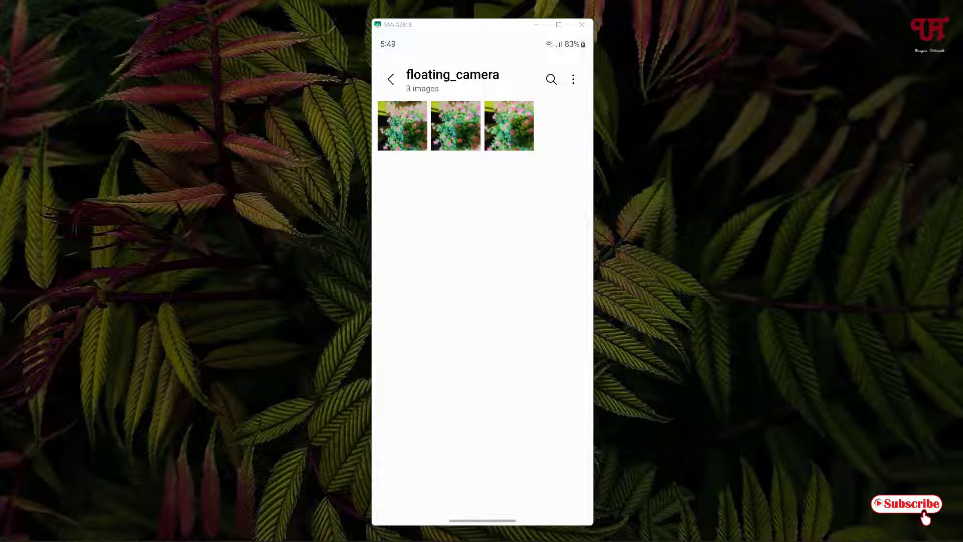
left_click(391, 79)
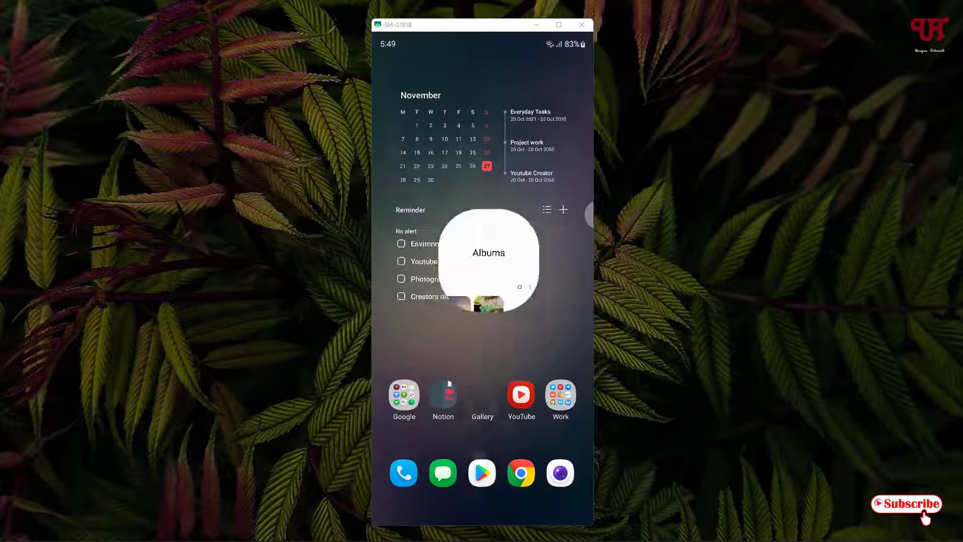